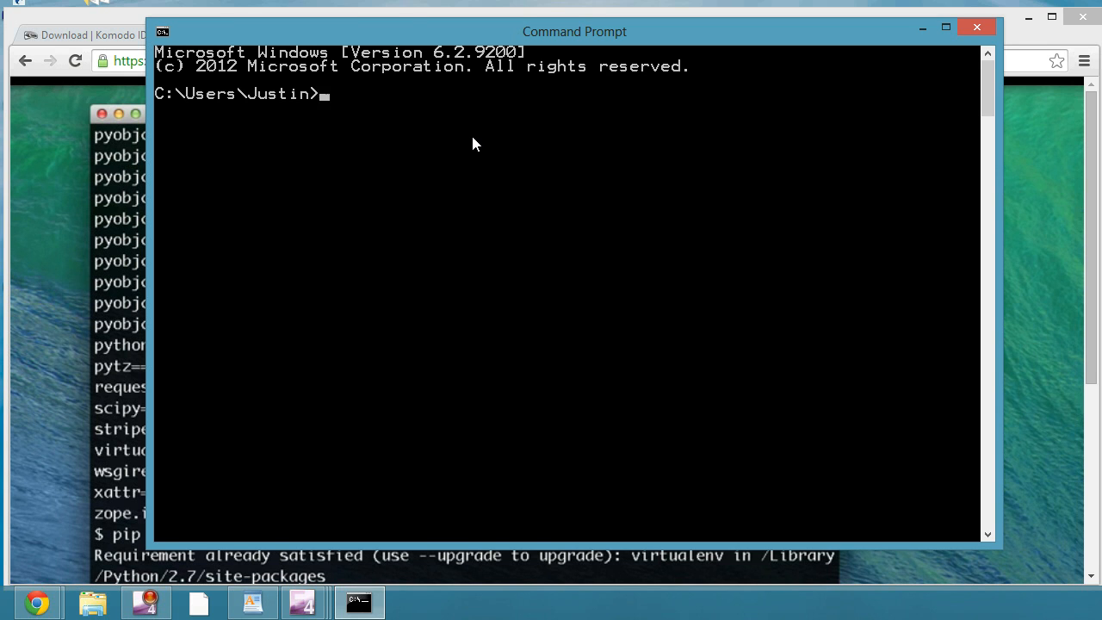
pyautogui.moveTo(388, 103)
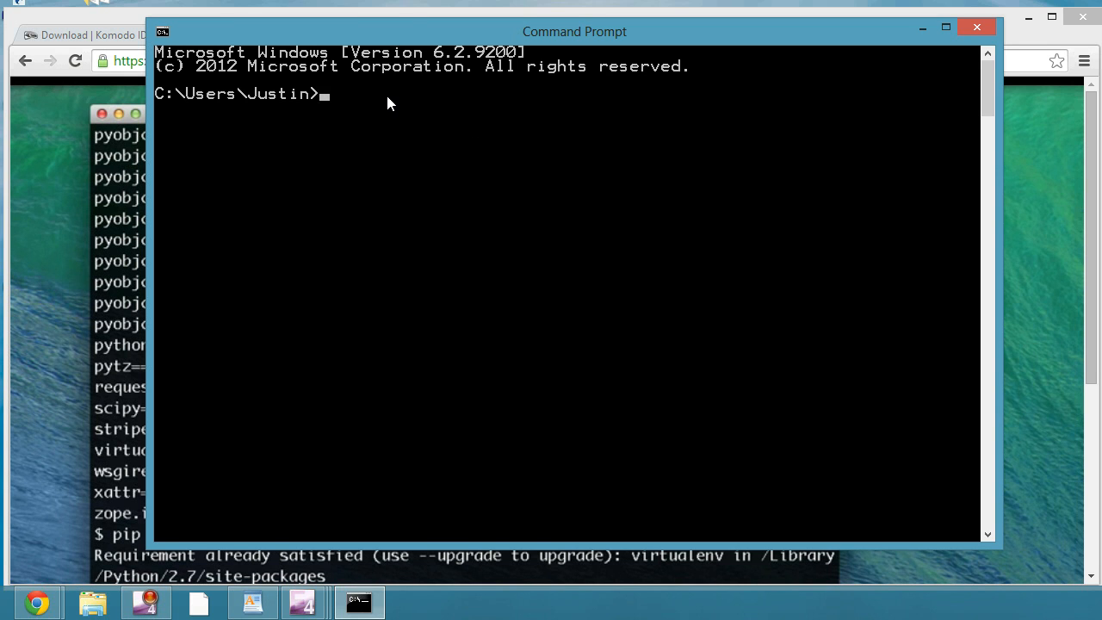
pyautogui.moveTo(447, 37)
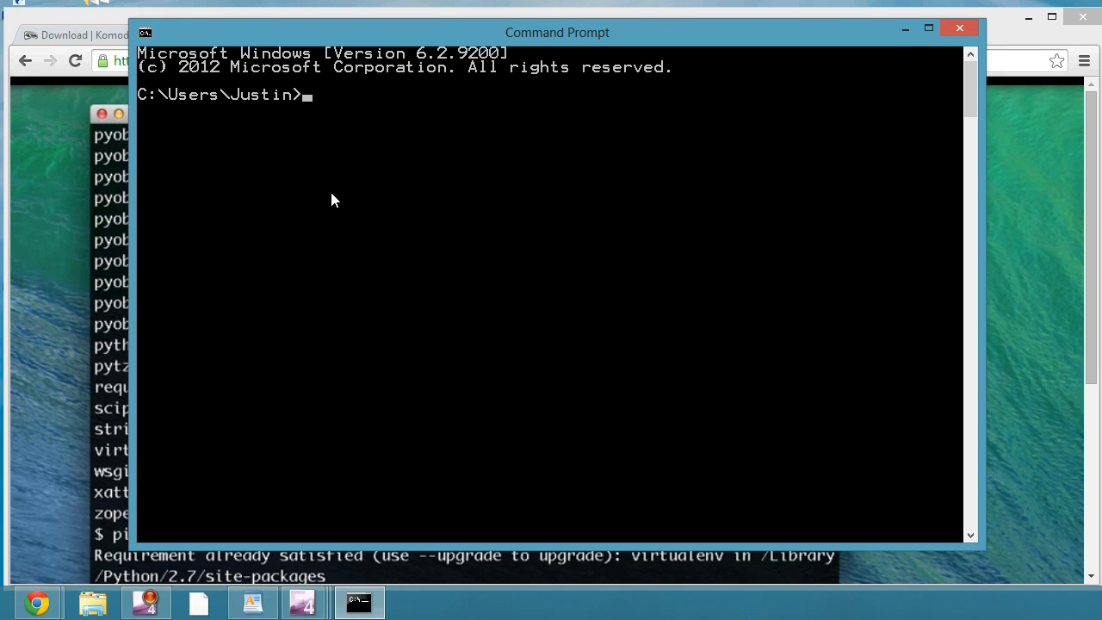
pyautogui.moveTo(389, 18)
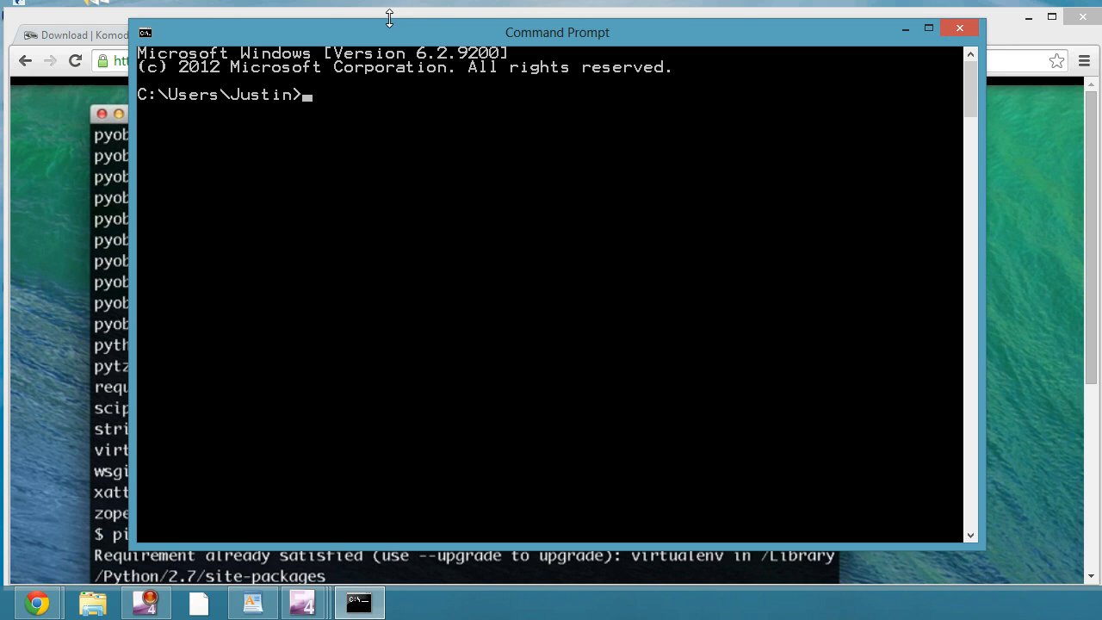
pyautogui.moveTo(372, 103)
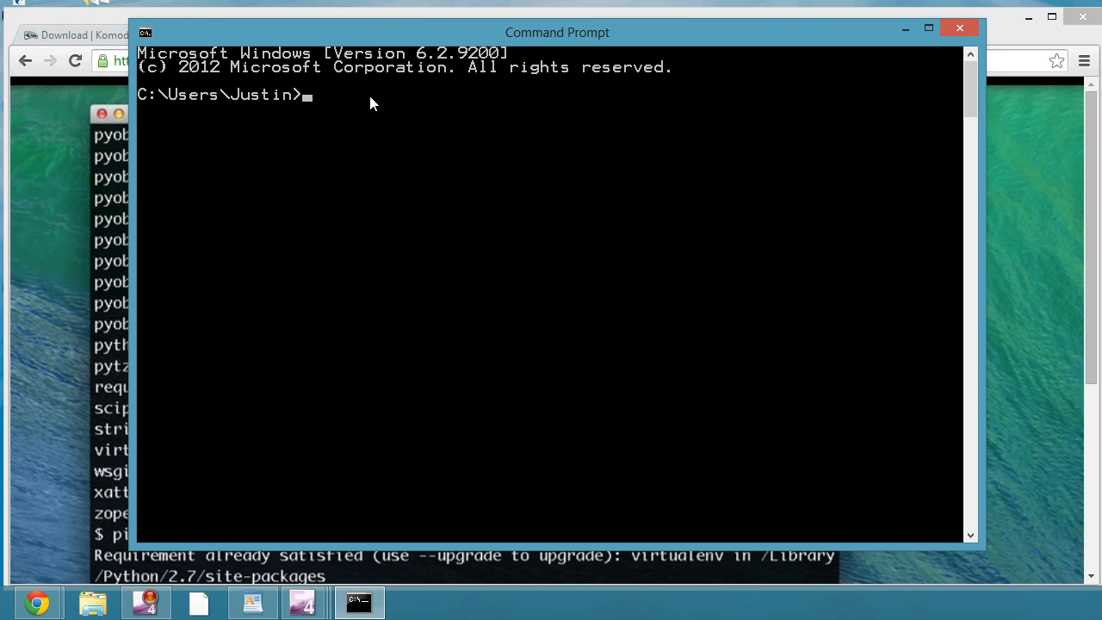
# List the home directory with dir, showing its 19 folders
pyautogui.write('dir')
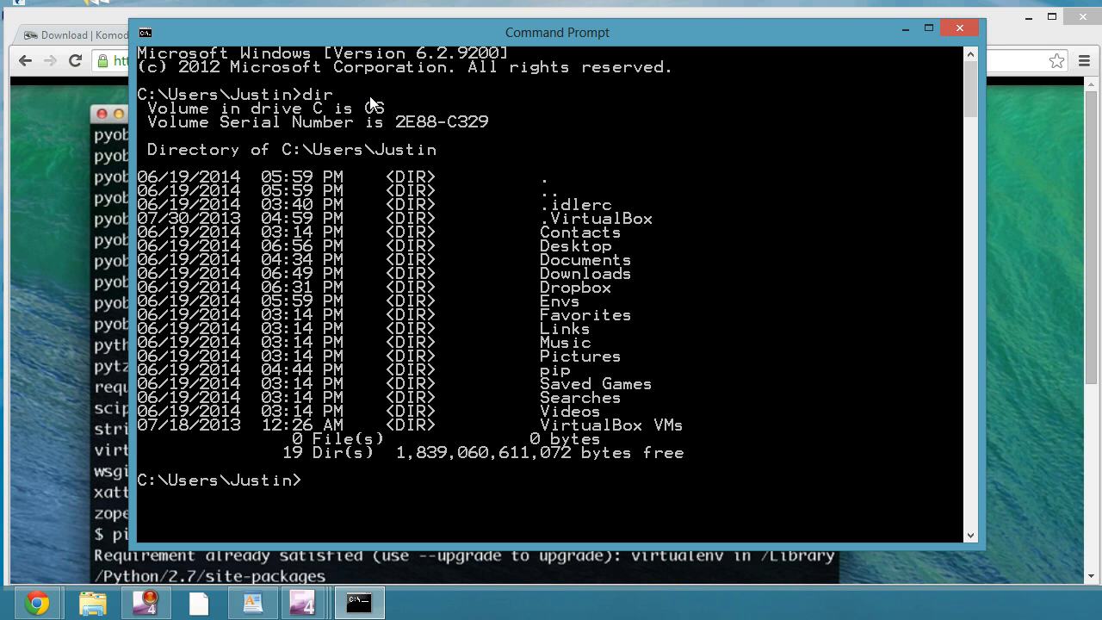
pyautogui.moveTo(535, 208)
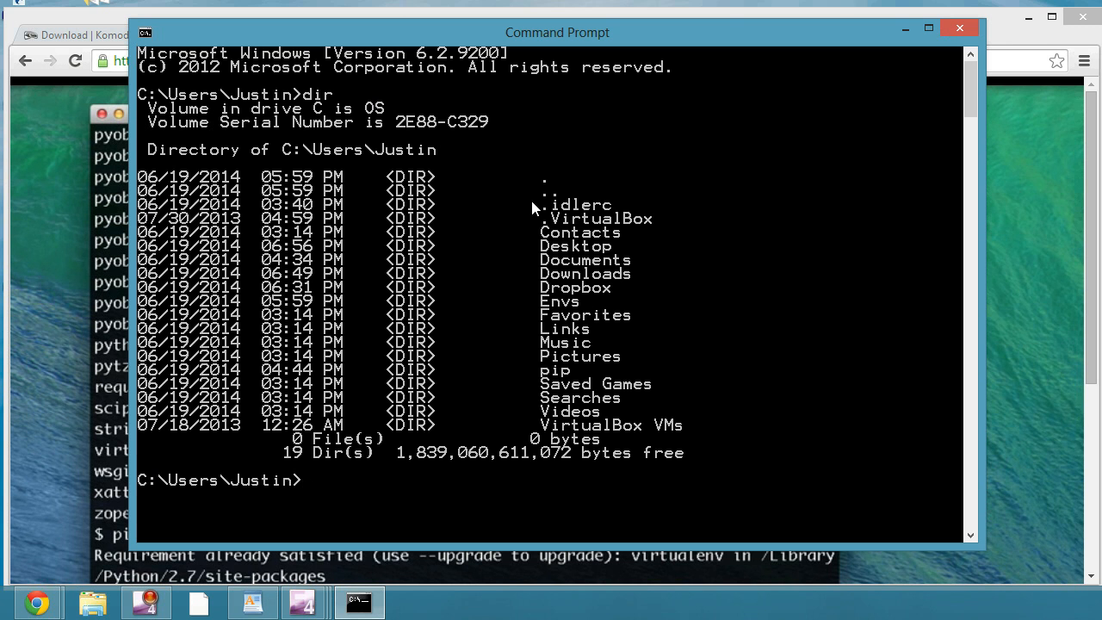
pyautogui.moveTo(555, 263)
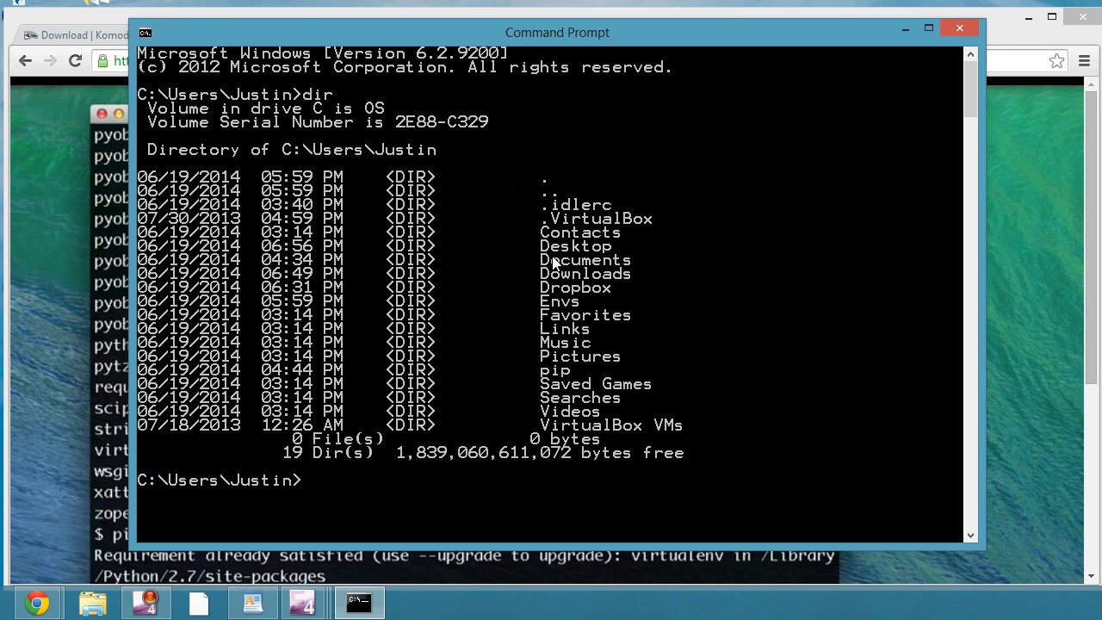
pyautogui.moveTo(603, 262)
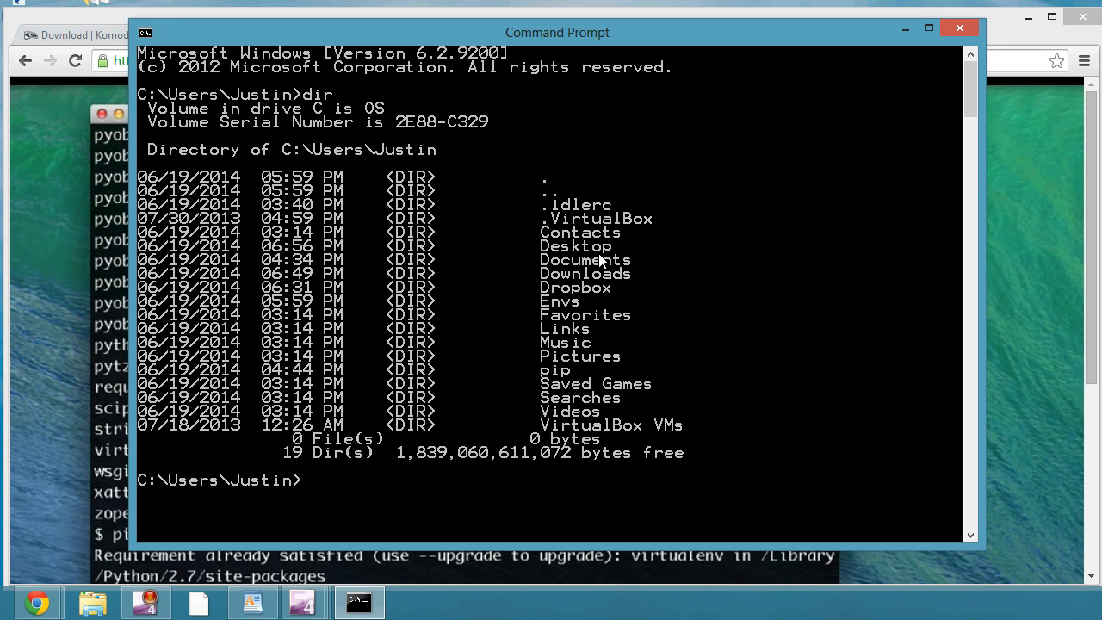
# Change into Desktop with cd Desktop, then return to the home folder with cd ../
pyautogui.write('cd')
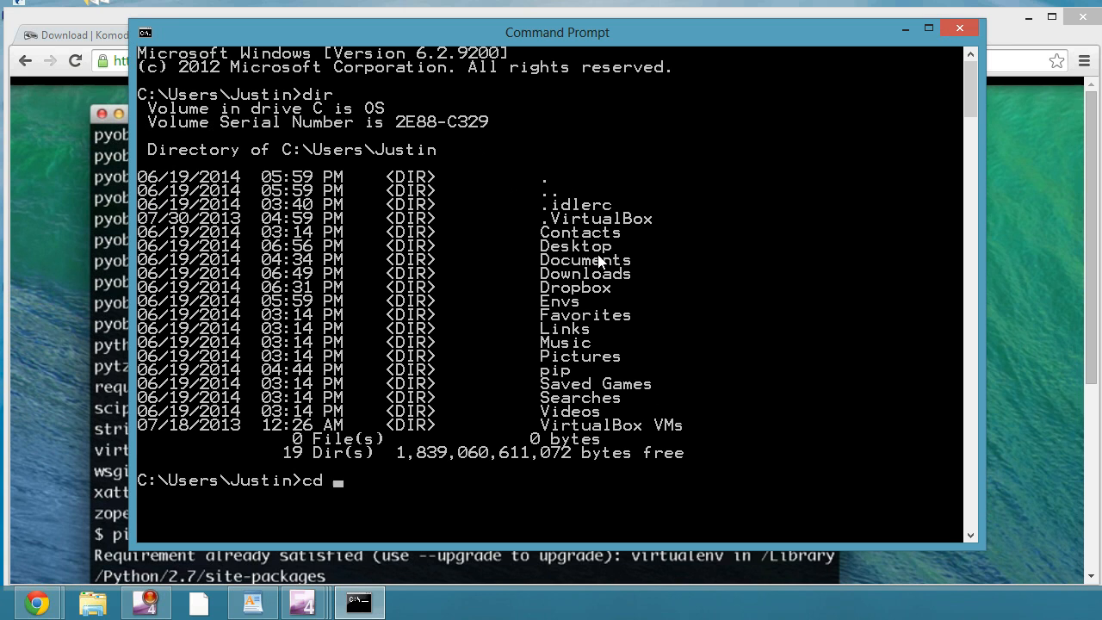
pyautogui.write('Des')
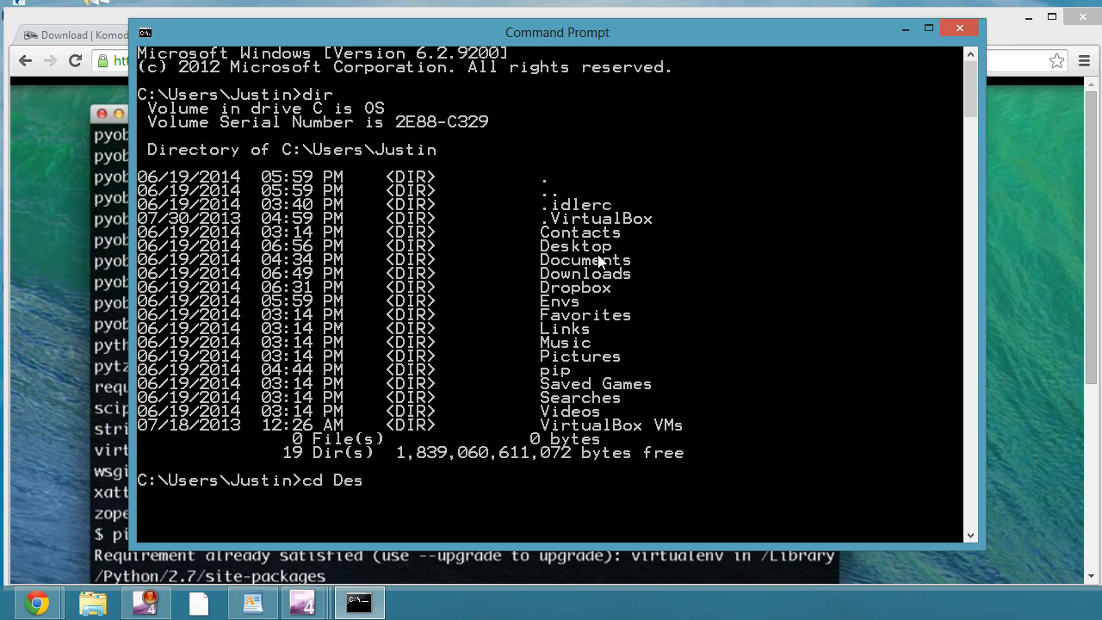
pyautogui.write('ktop')
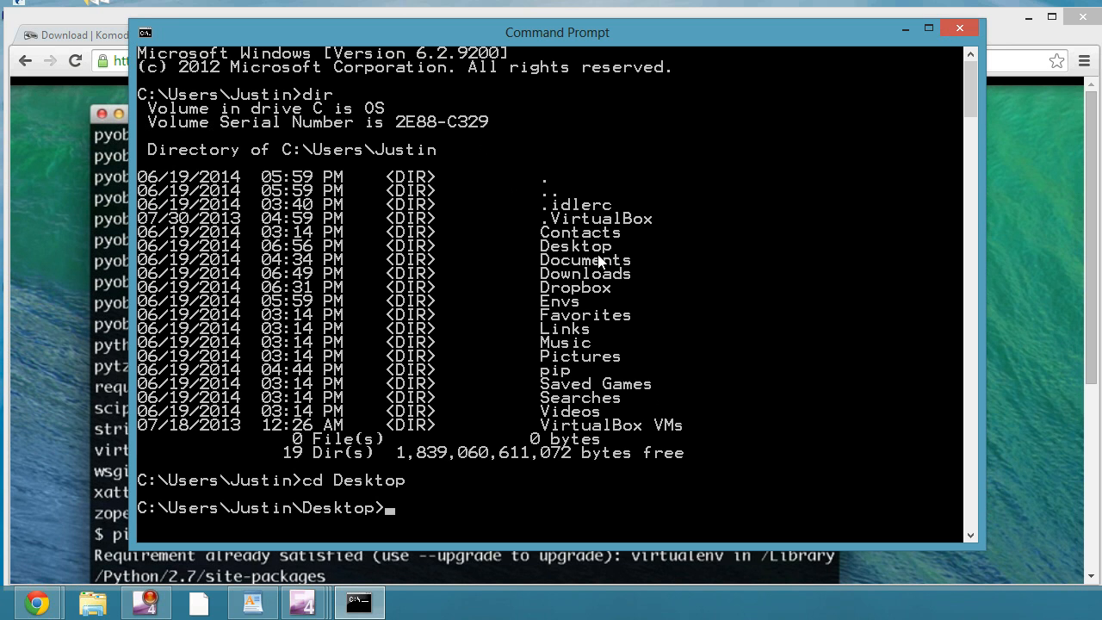
pyautogui.write('cd')
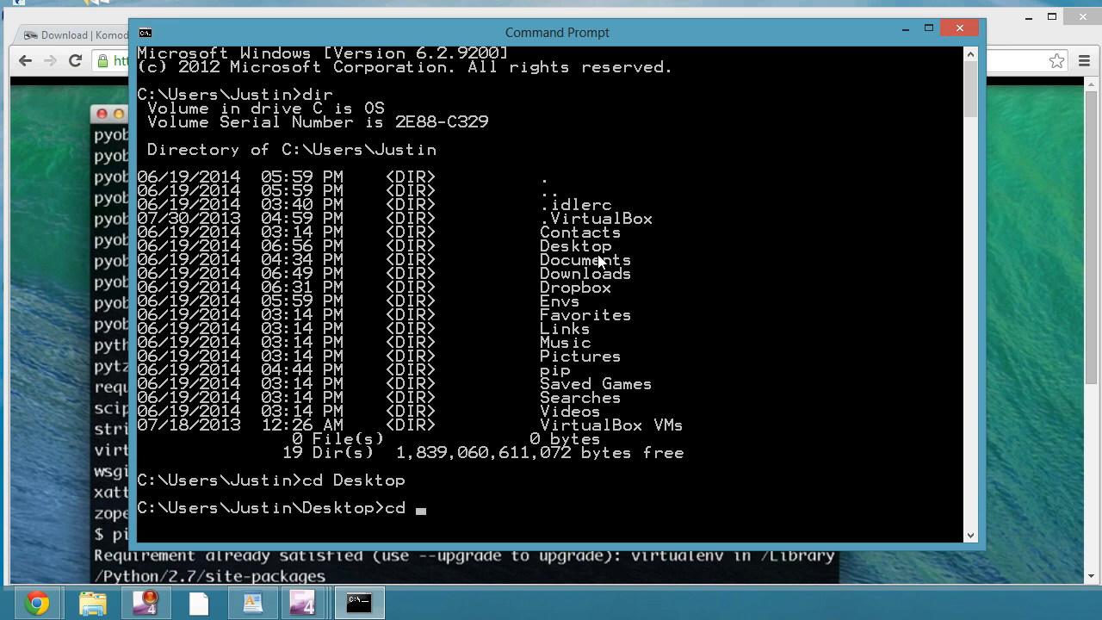
pyautogui.write('../')
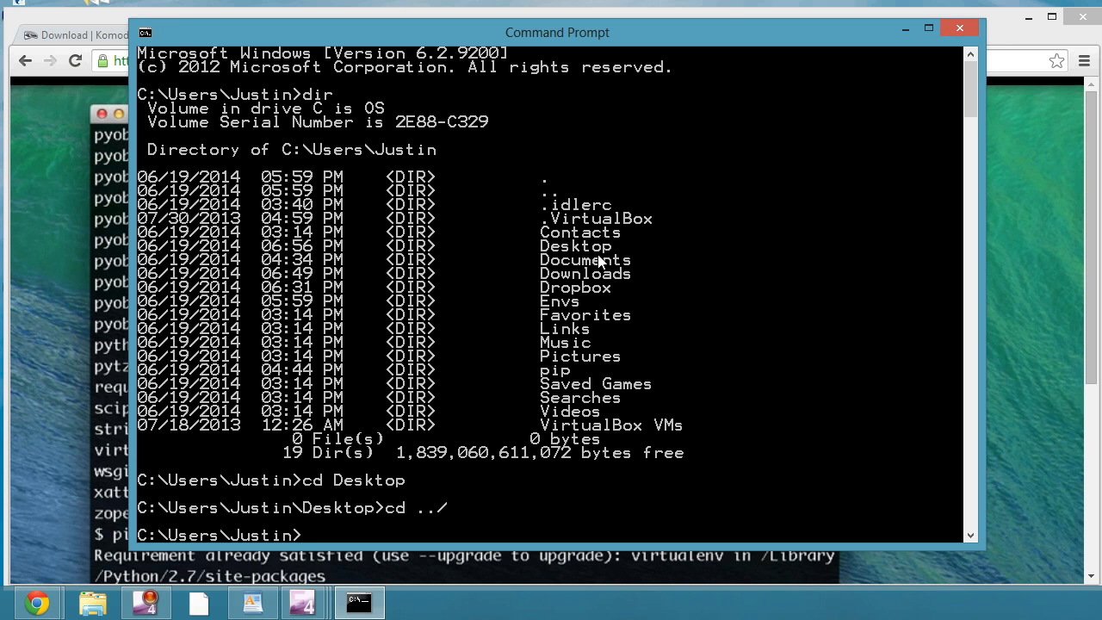
# Enter the Desktop folder and list its 10 files and 13 folders with dir
pyautogui.write('cd ..')
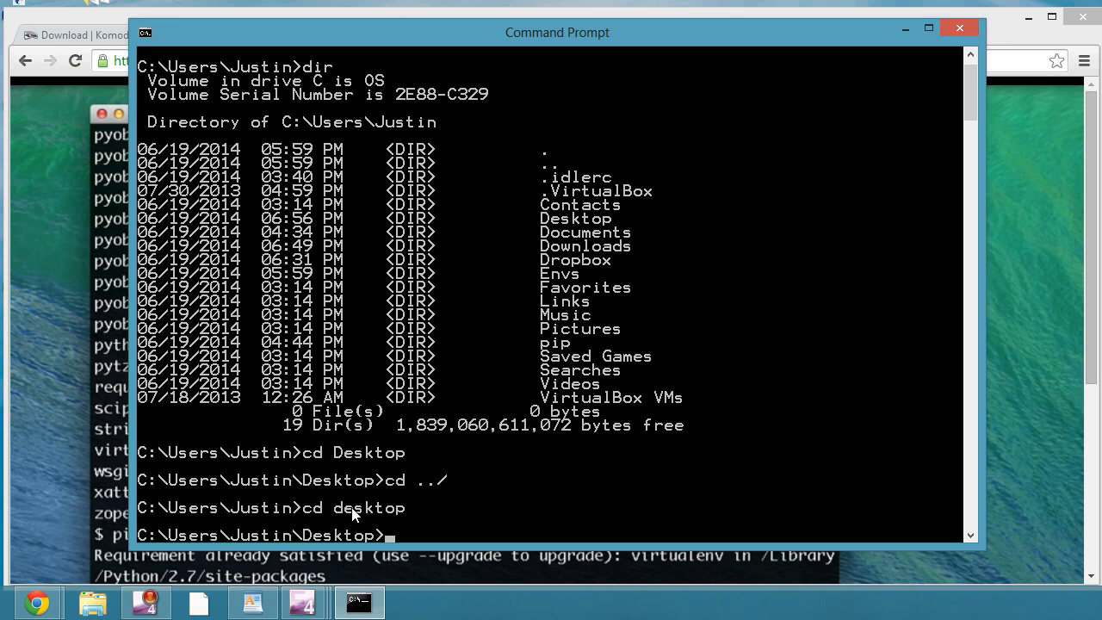
pyautogui.moveTo(446, 436)
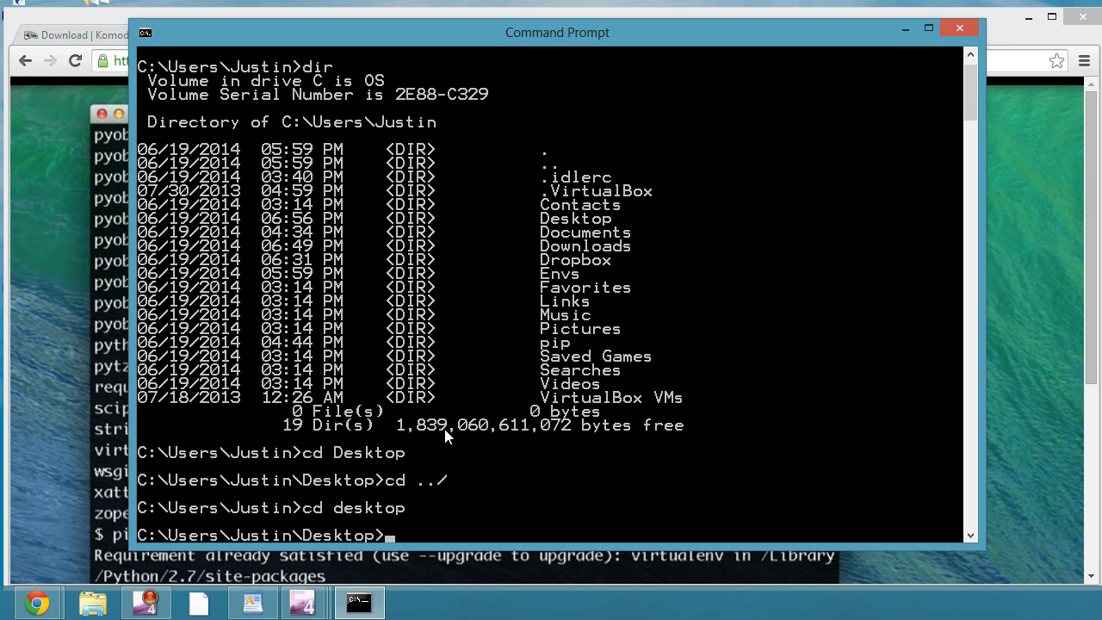
pyautogui.moveTo(433, 465)
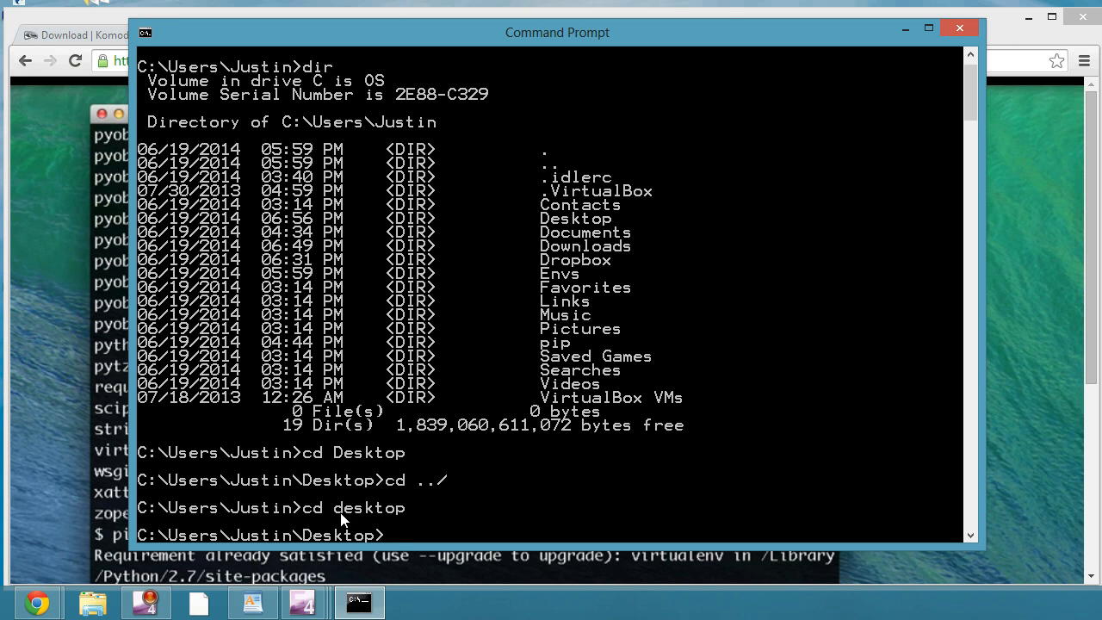
pyautogui.moveTo(616, 220)
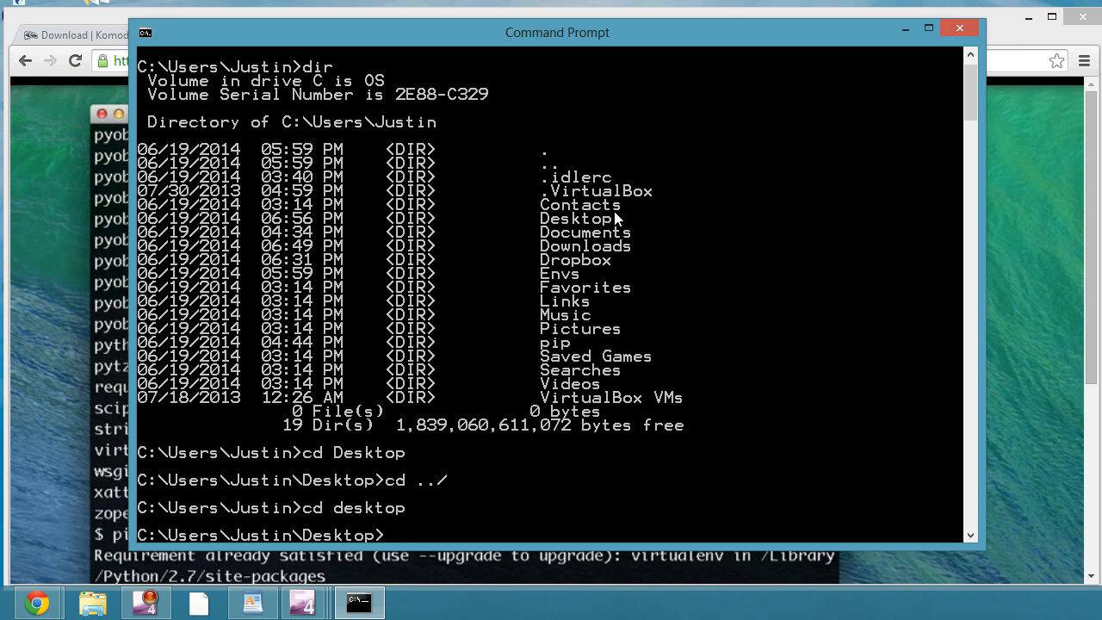
pyautogui.moveTo(555, 214)
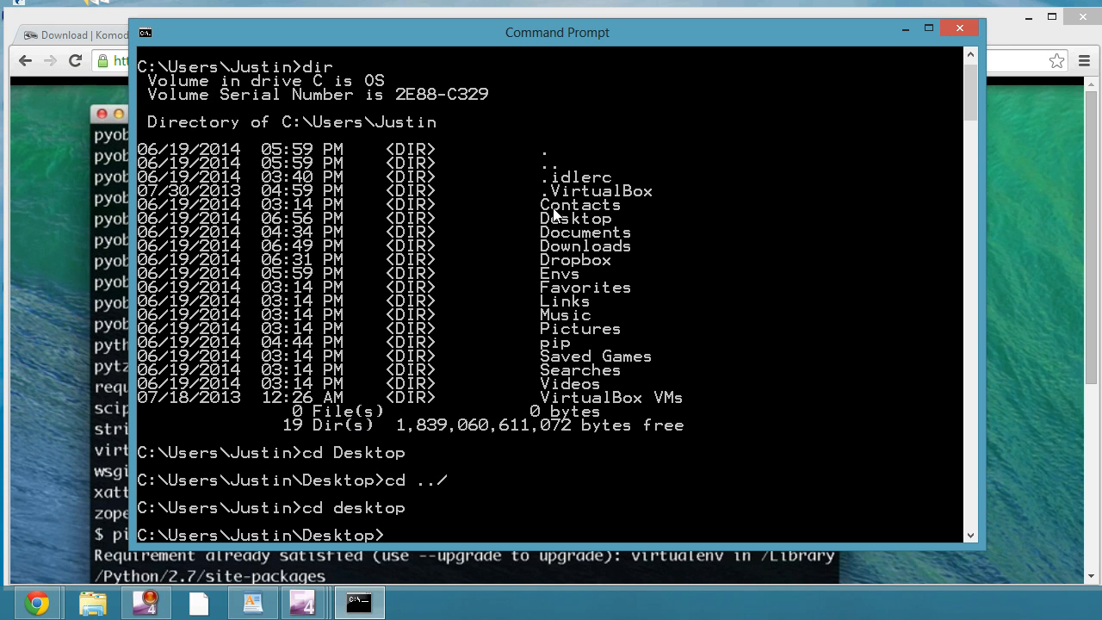
pyautogui.moveTo(617, 284)
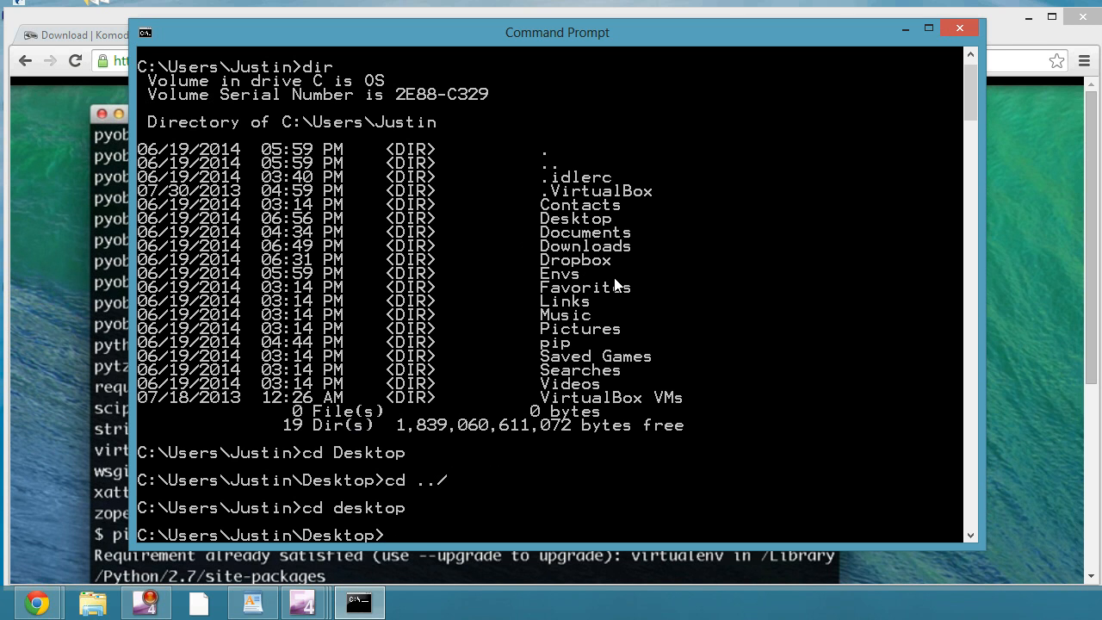
pyautogui.write('dir')
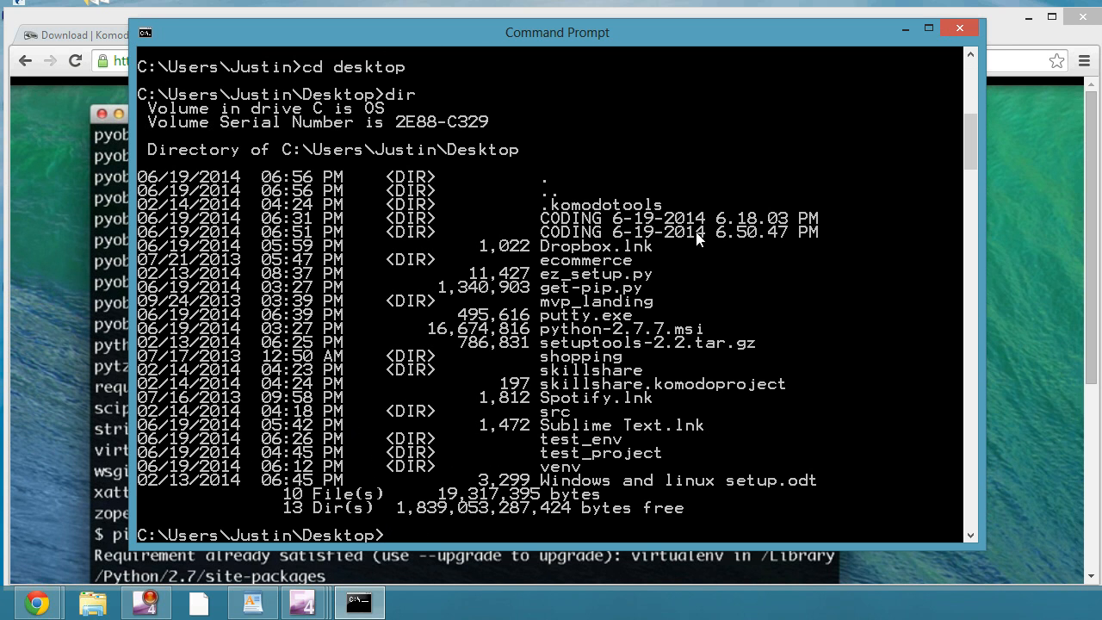
pyautogui.moveTo(632, 414)
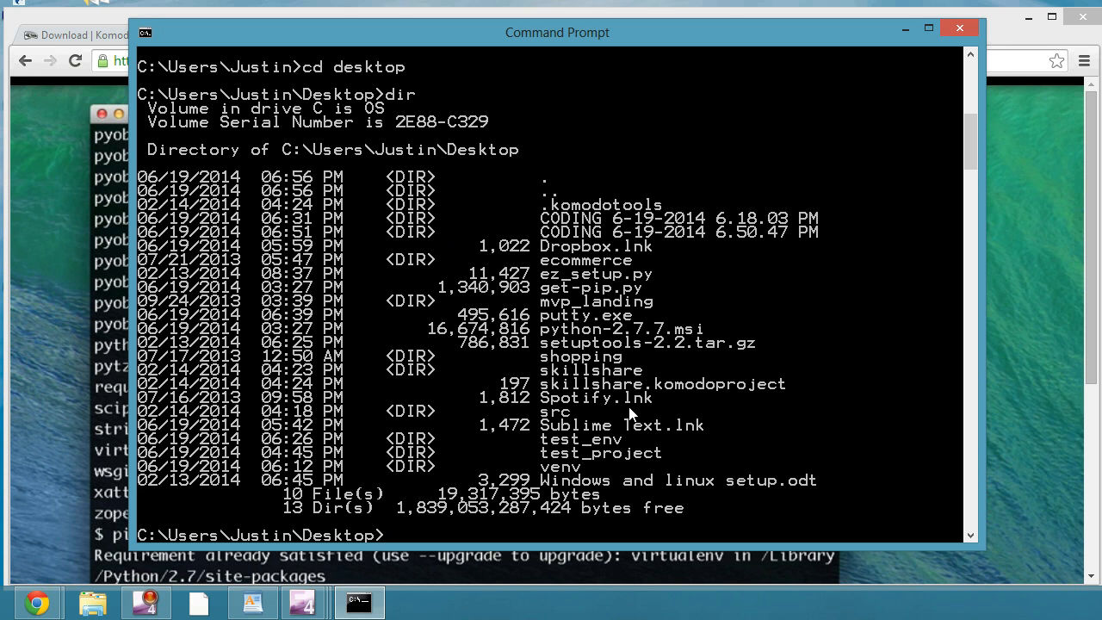
pyautogui.moveTo(711, 327)
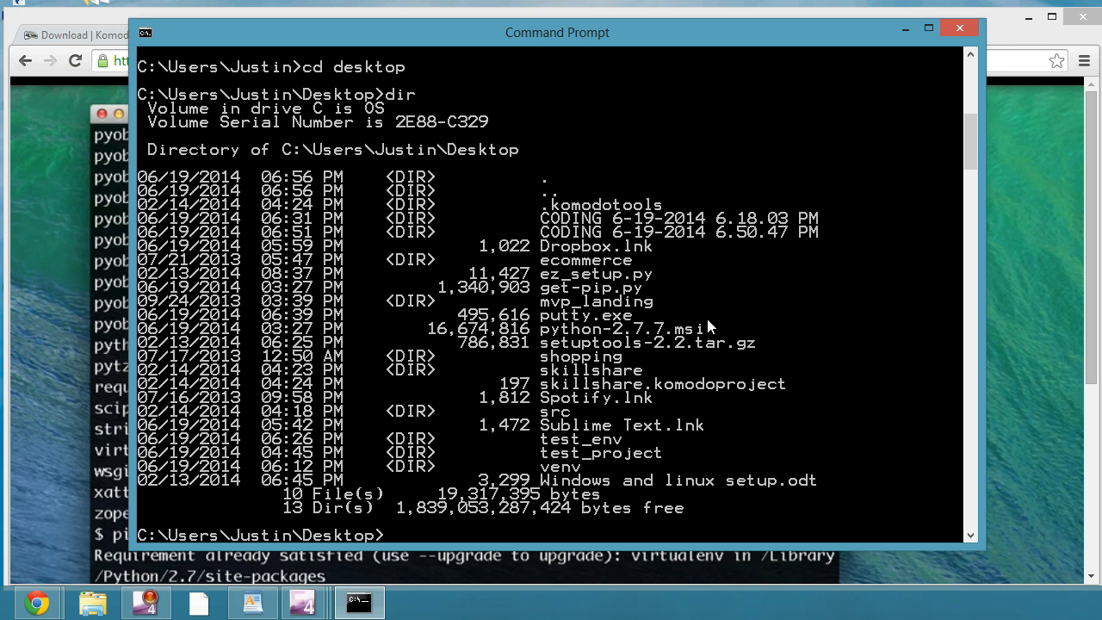
# Run nano to show it is not a recognized command on Windows
pyautogui.write('nano')
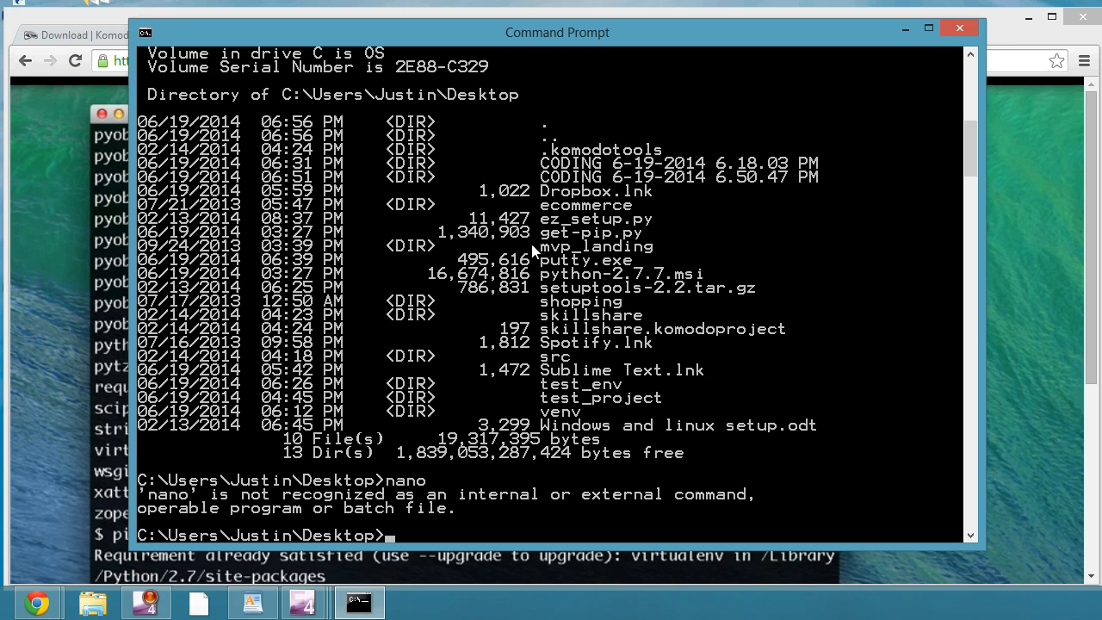
pyautogui.moveTo(552, 301)
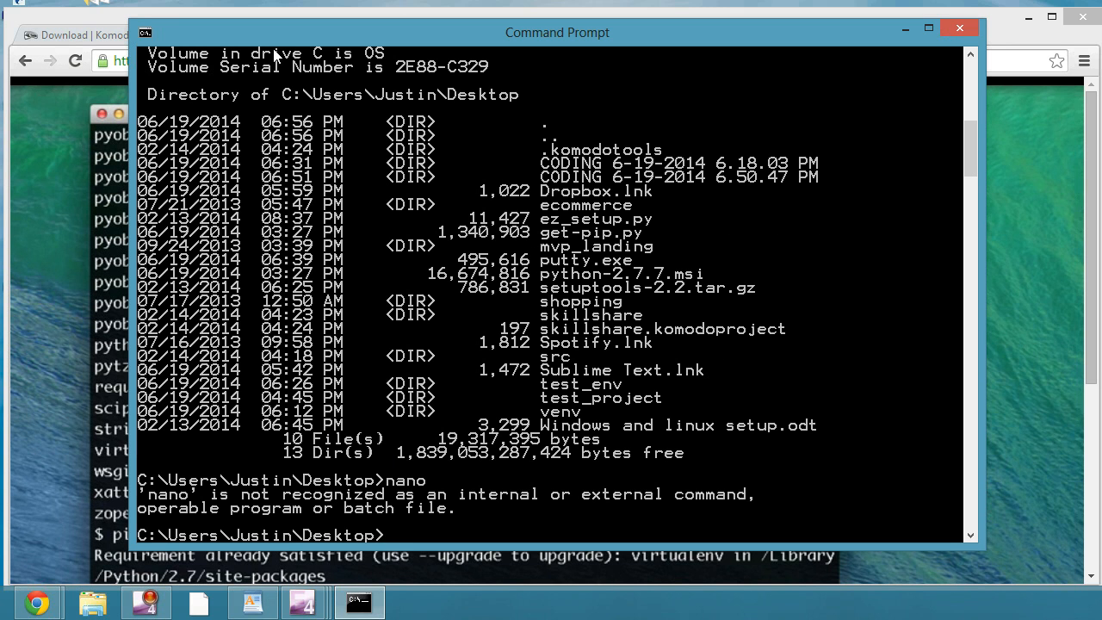
pyautogui.moveTo(515, 114)
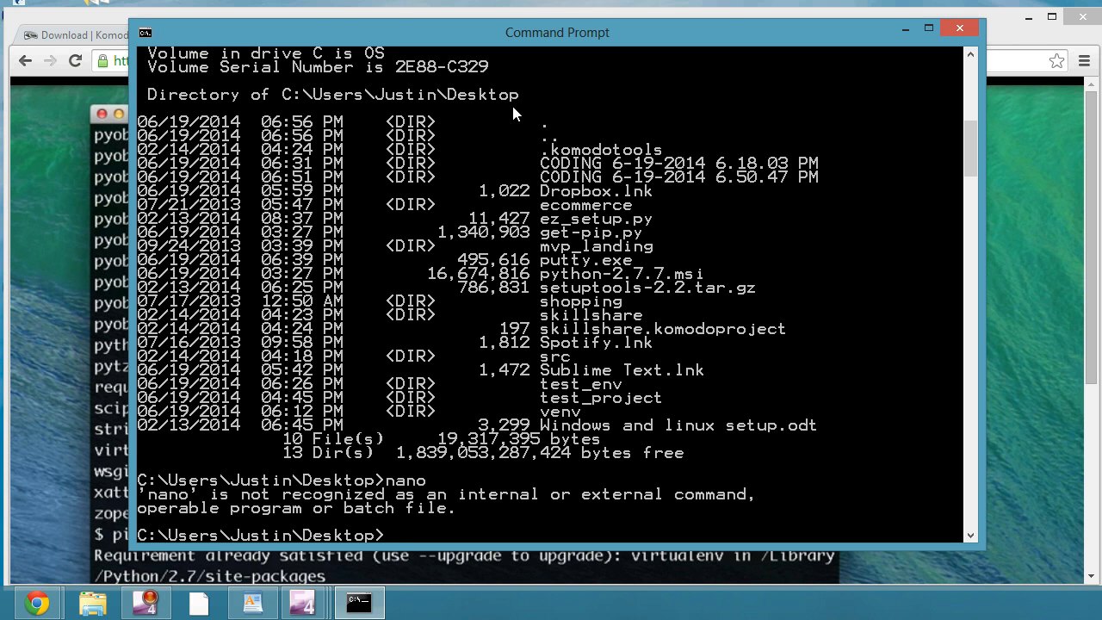
# Show touch is unrecognized, then create python_file.py via echo "" > python_file.py
pyautogui.write('touch')
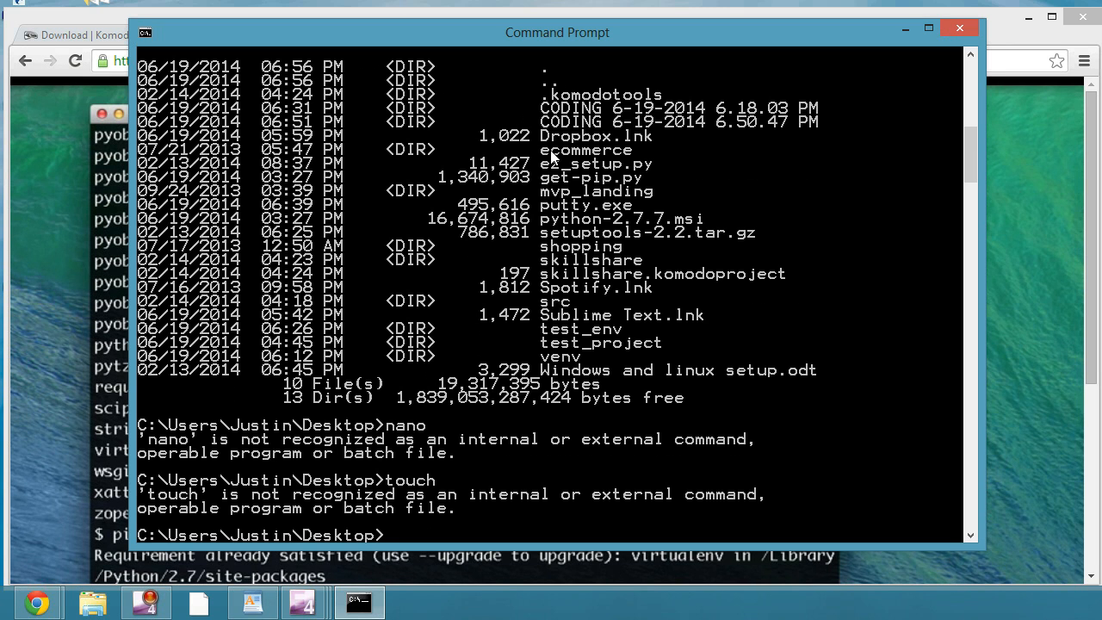
pyautogui.moveTo(455, 493)
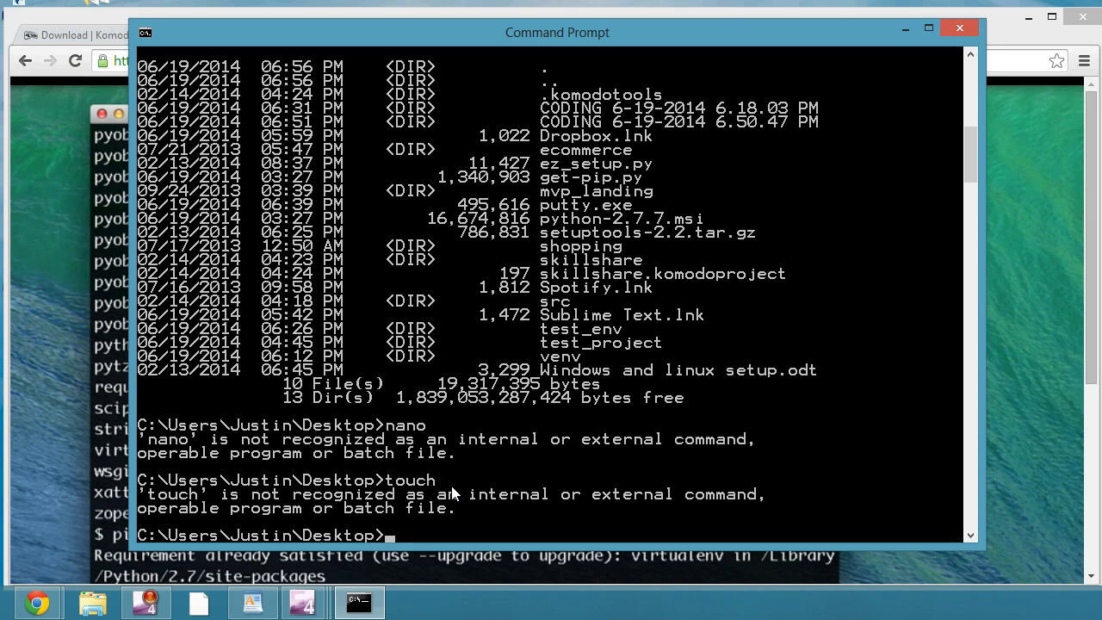
pyautogui.write('echo ""')
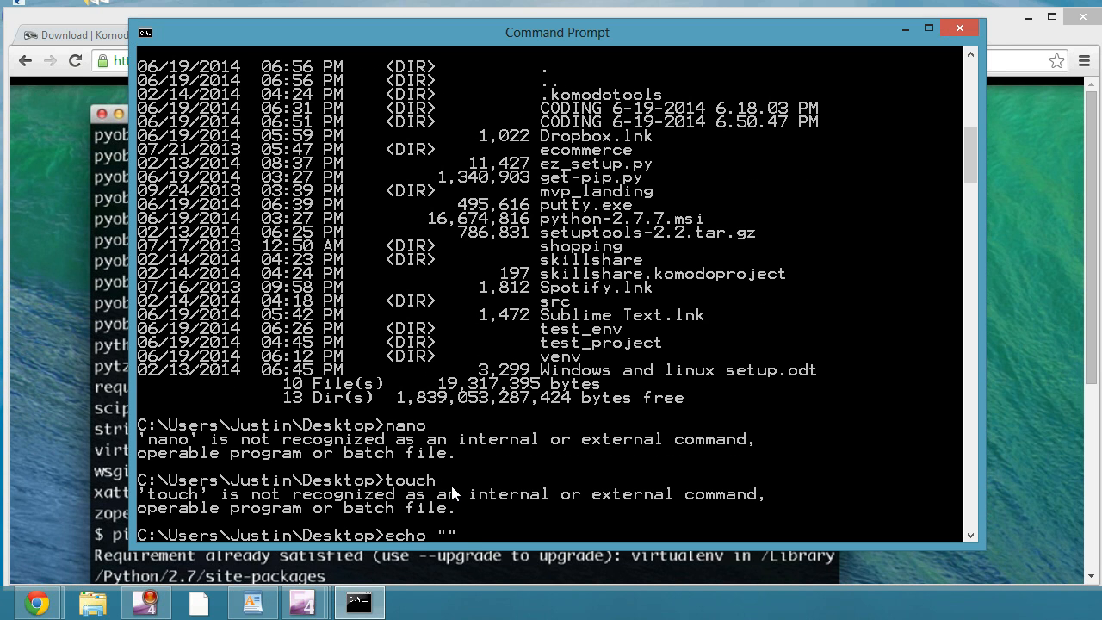
pyautogui.write('>')
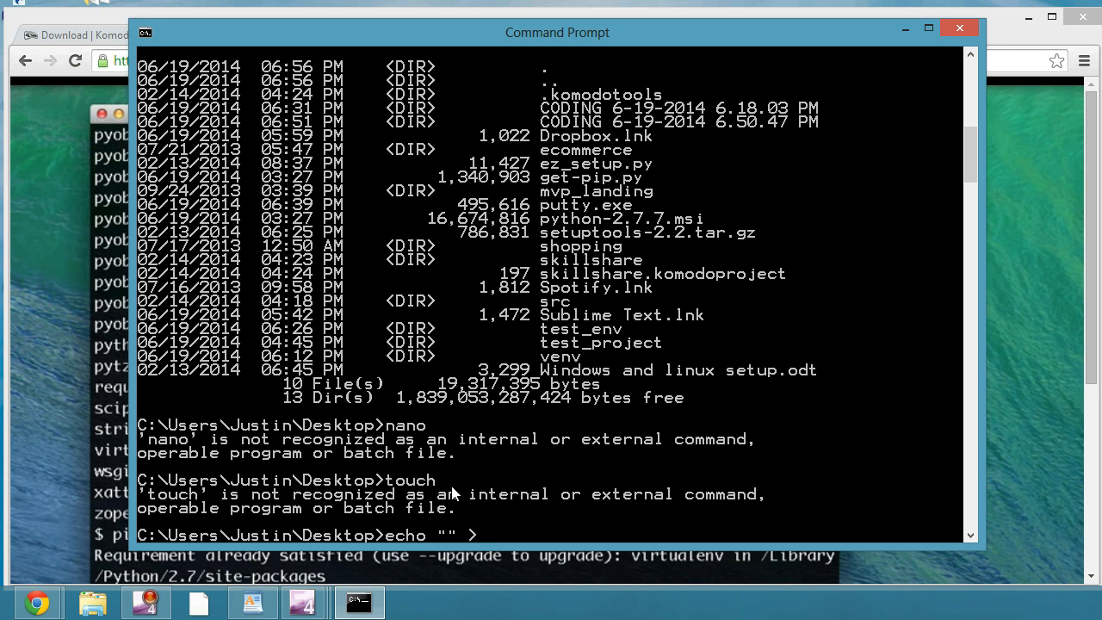
pyautogui.write('python_file.py')
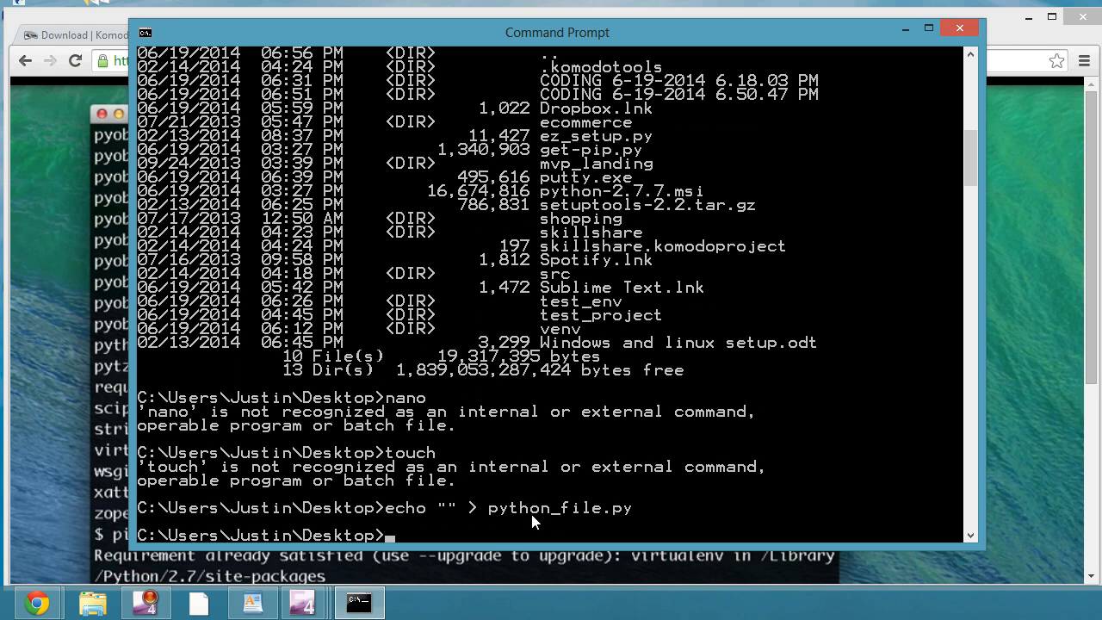
pyautogui.moveTo(911, 26)
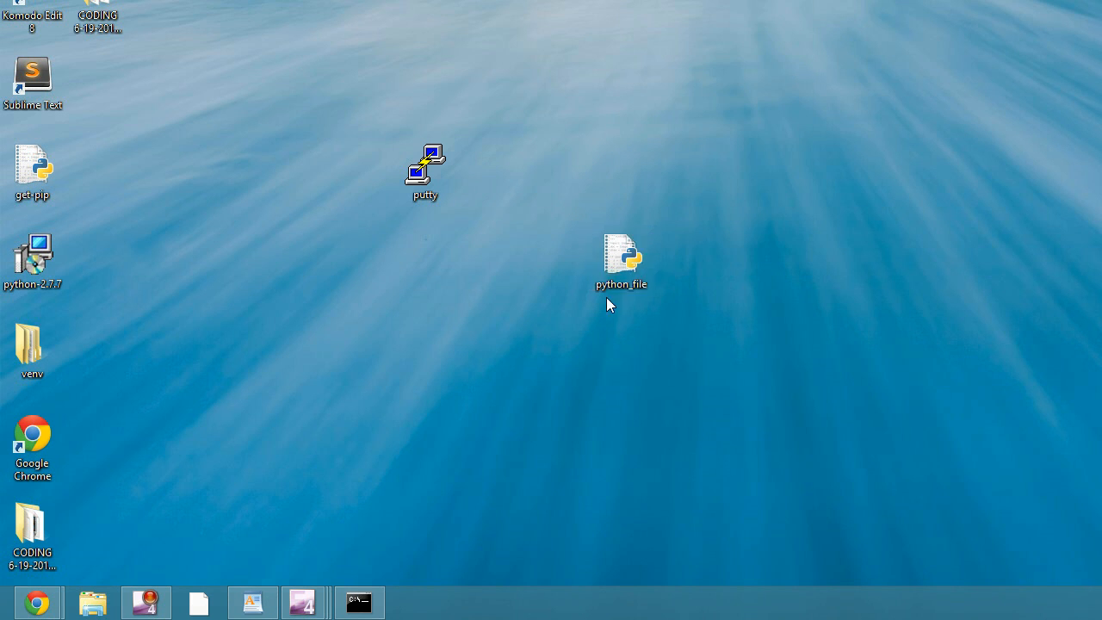
# View python_file.py's empty quotes in Sublime Text, then return to Command Prompt
pyautogui.rightClick(621, 258)
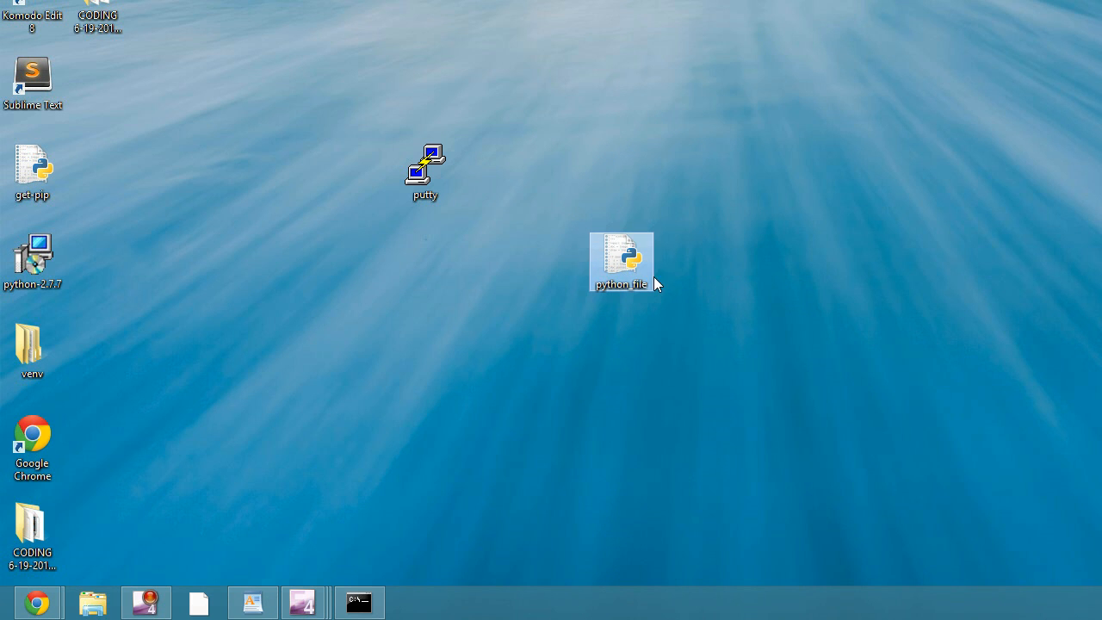
pyautogui.doubleClick(621, 261)
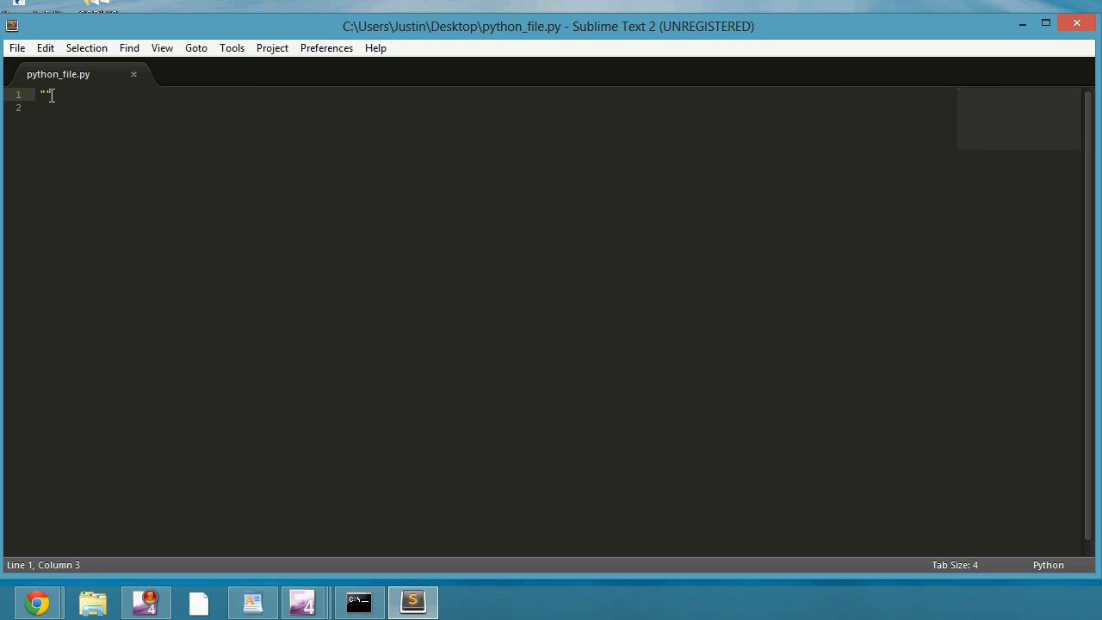
pyautogui.click(358, 602)
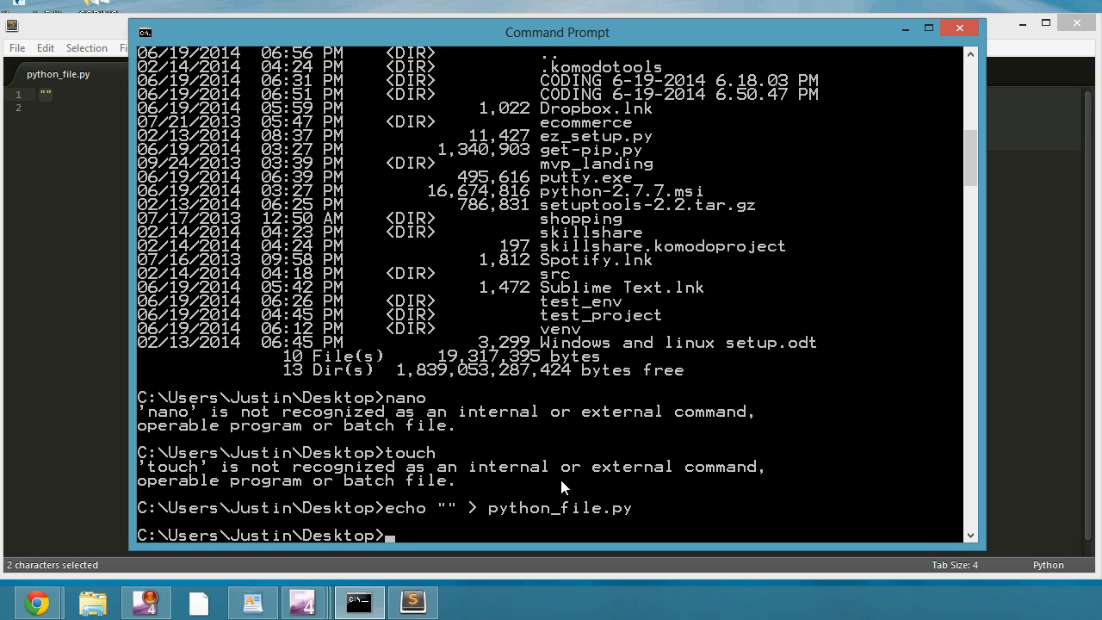
# Create python_file2.py with echo > python_file2.py and minimize Command Prompt
pyautogui.write('echo > python_file2.py')
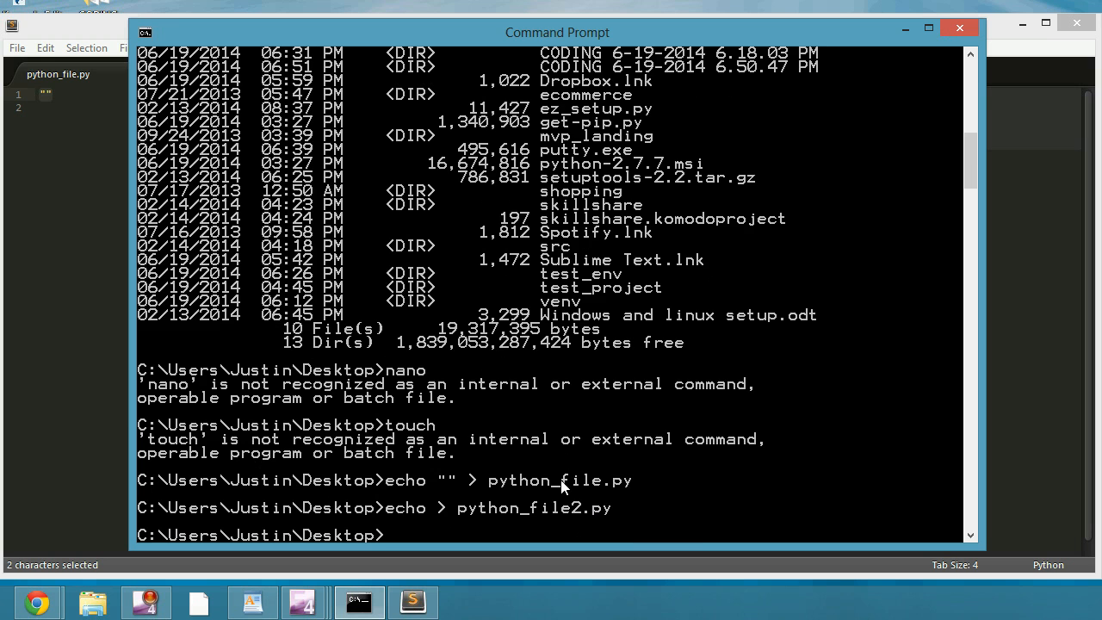
pyautogui.click(412, 601)
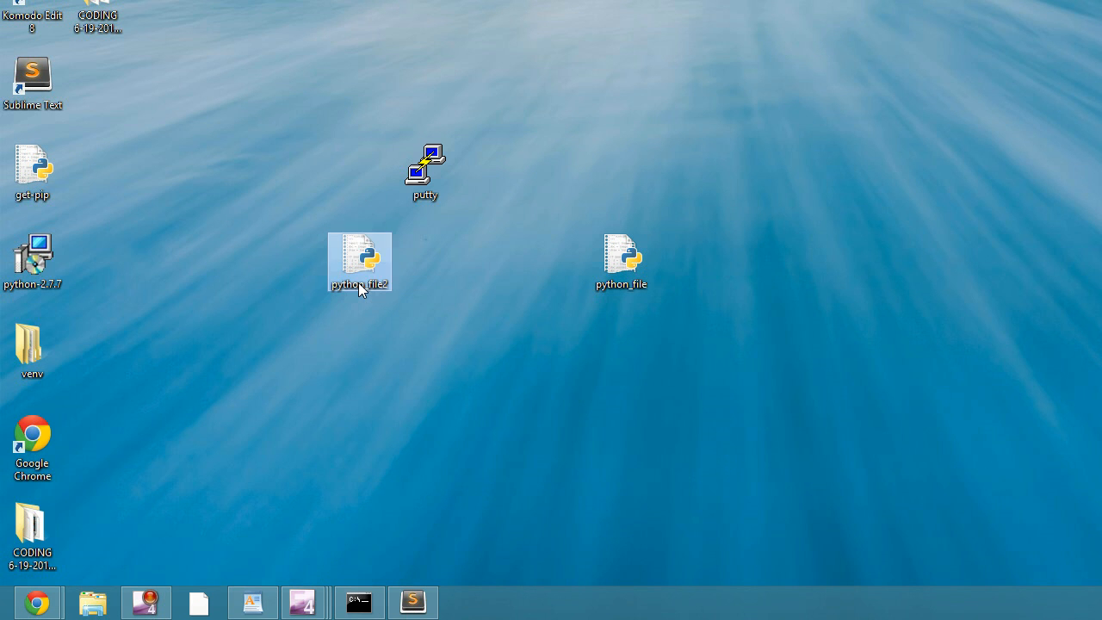
# Open python_file2.py in Sublime Text, select its 'ECHO is on.' text, and close the editor
pyautogui.rightClick(359, 261)
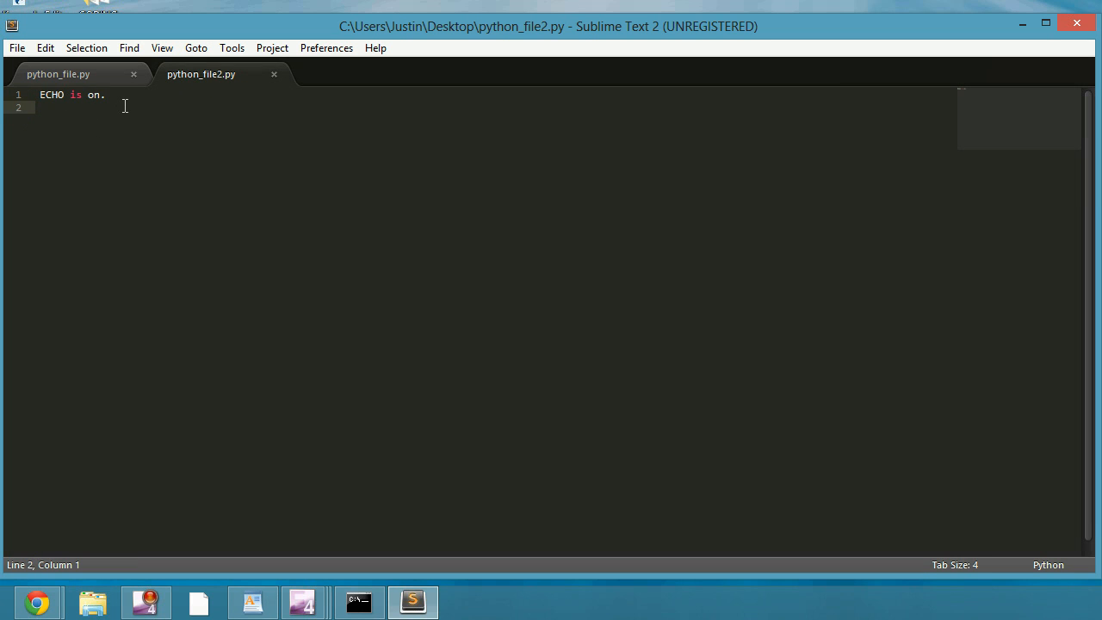
pyautogui.press('ctrl+a')
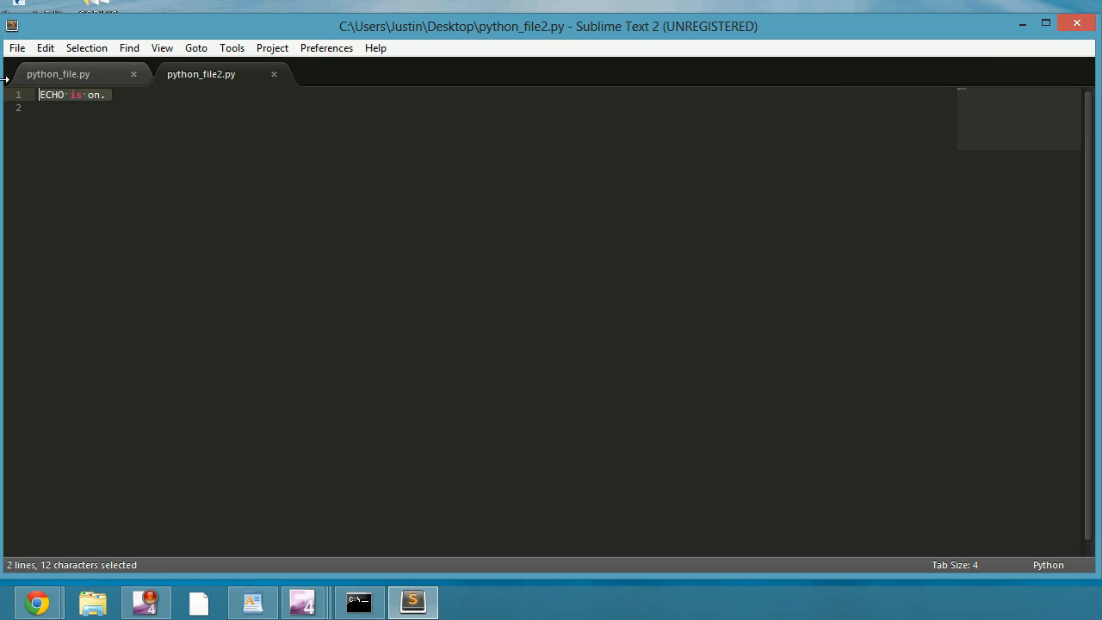
pyautogui.click(59, 74)
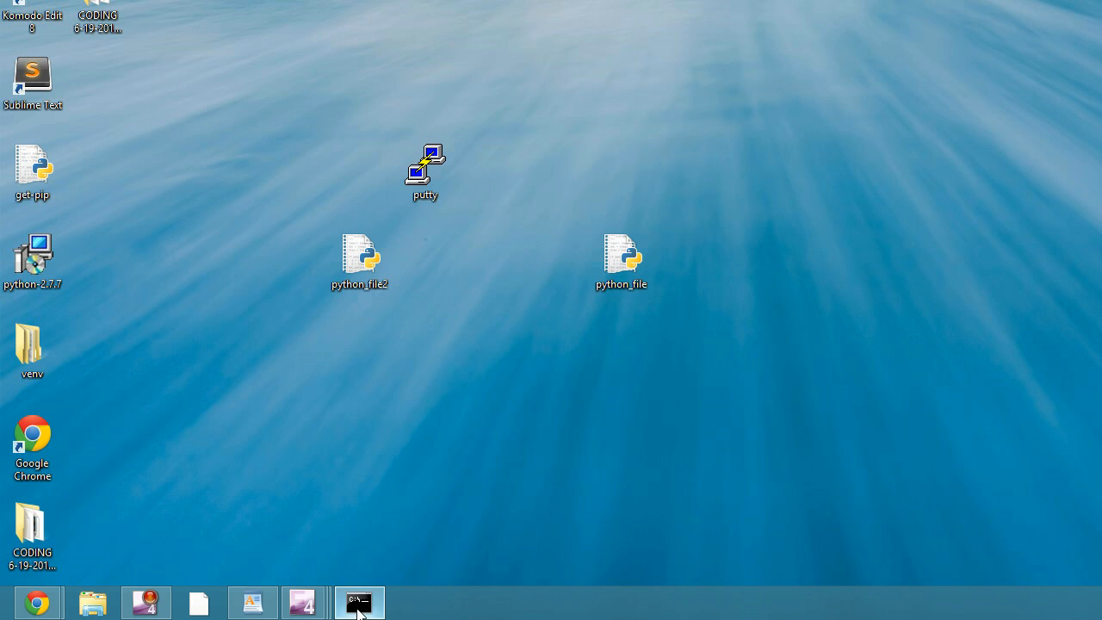
# Restore Command Prompt, type a users/jmitch/desktop path, and review the earlier cd, dir and nano output
pyautogui.click(358, 602)
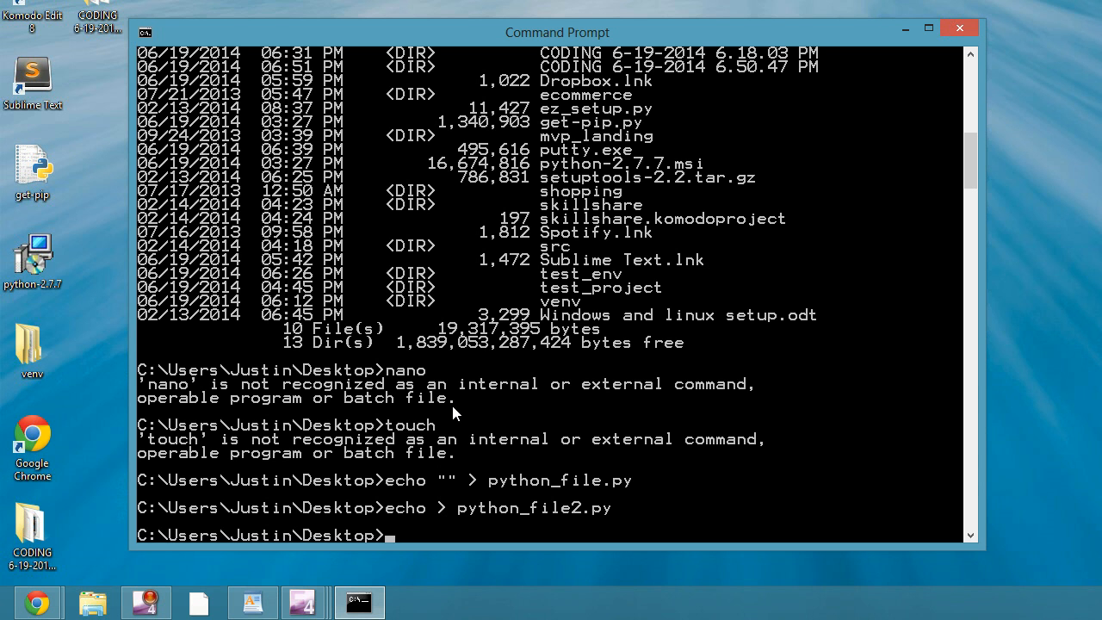
pyautogui.write('u')
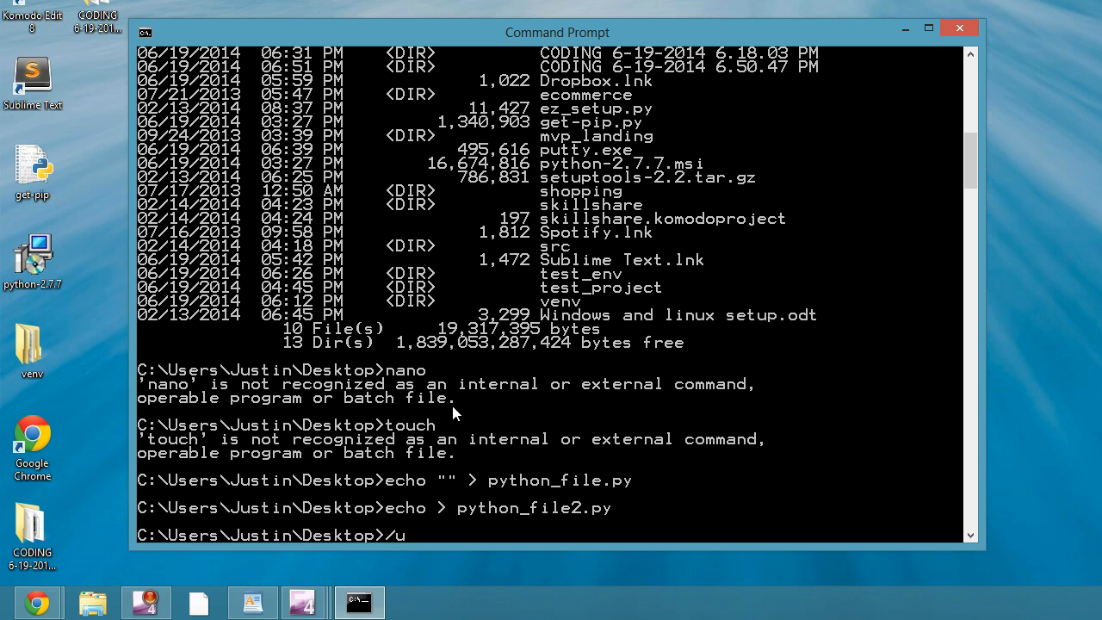
pyautogui.write('sers/jm')
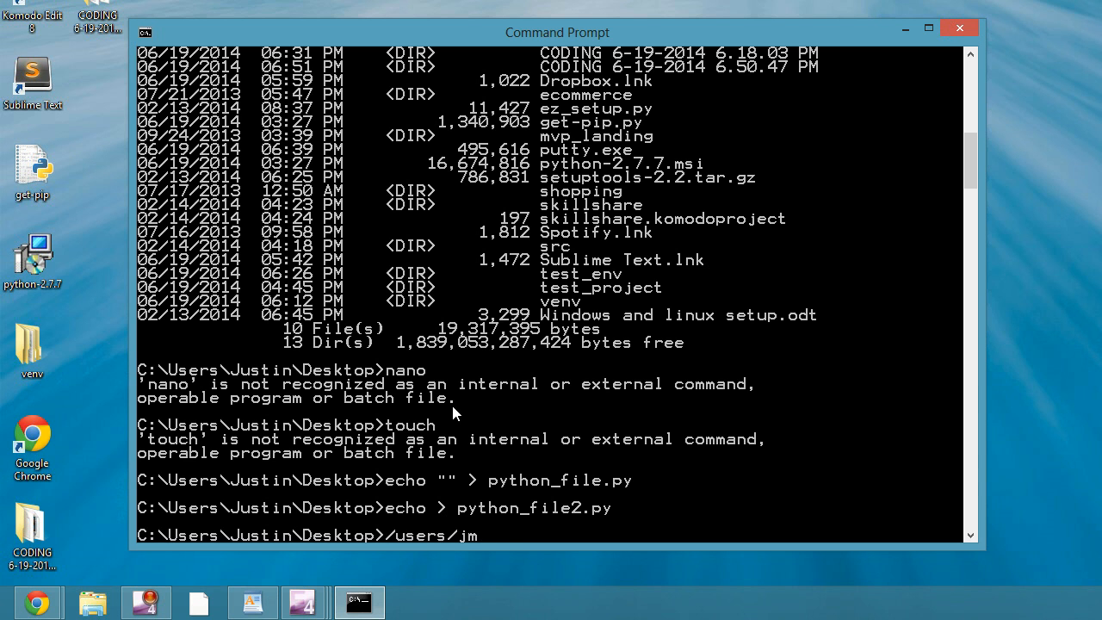
pyautogui.write('itch/')
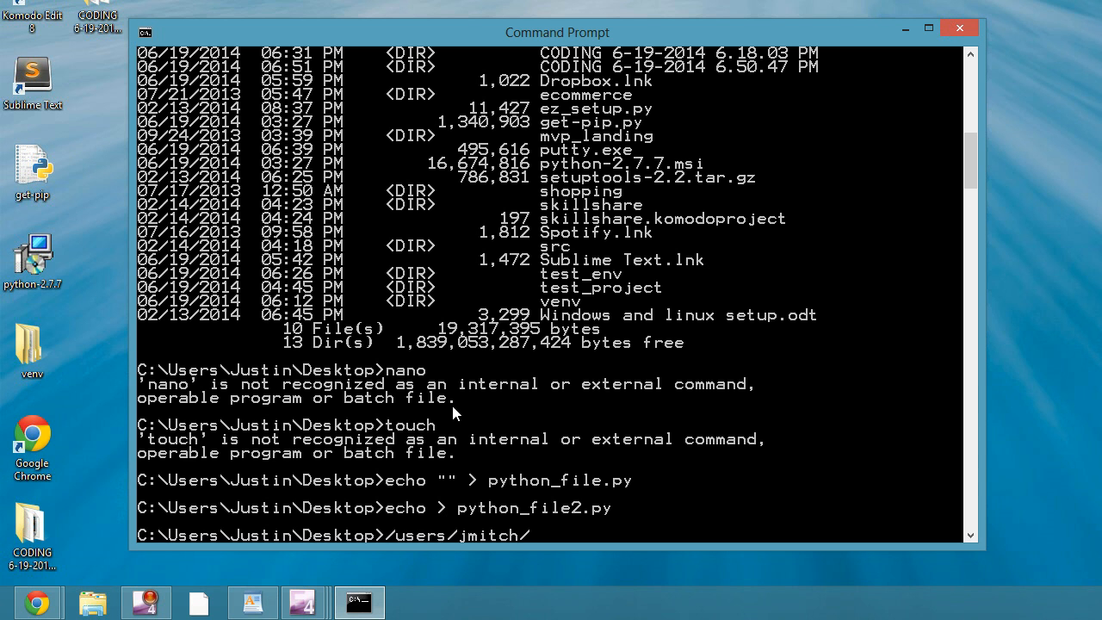
pyautogui.write('deskto')
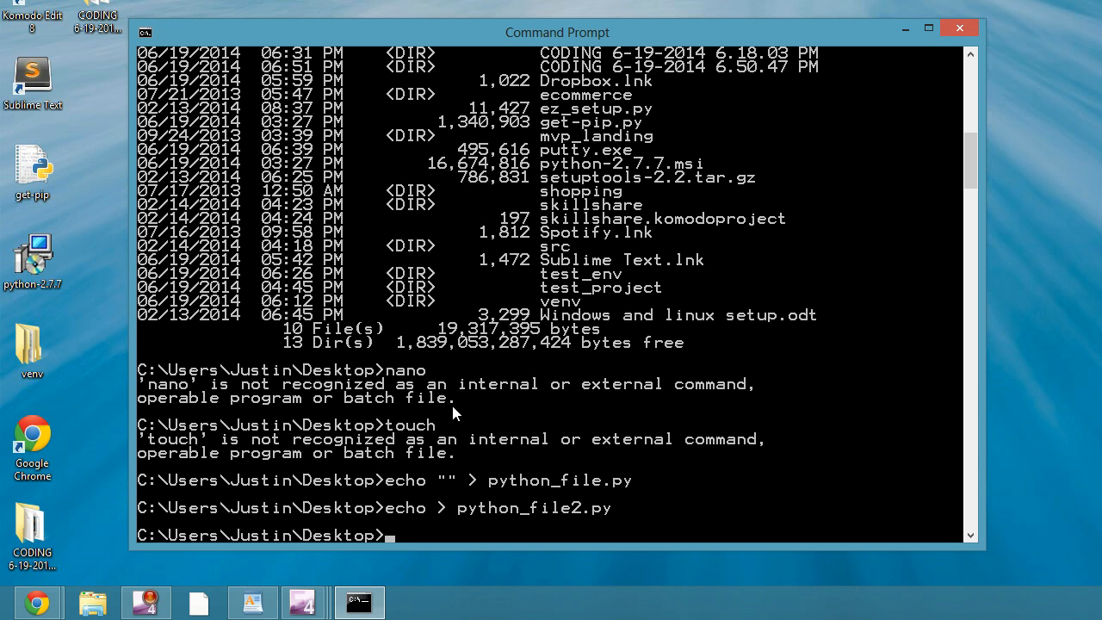
pyautogui.moveTo(334, 382)
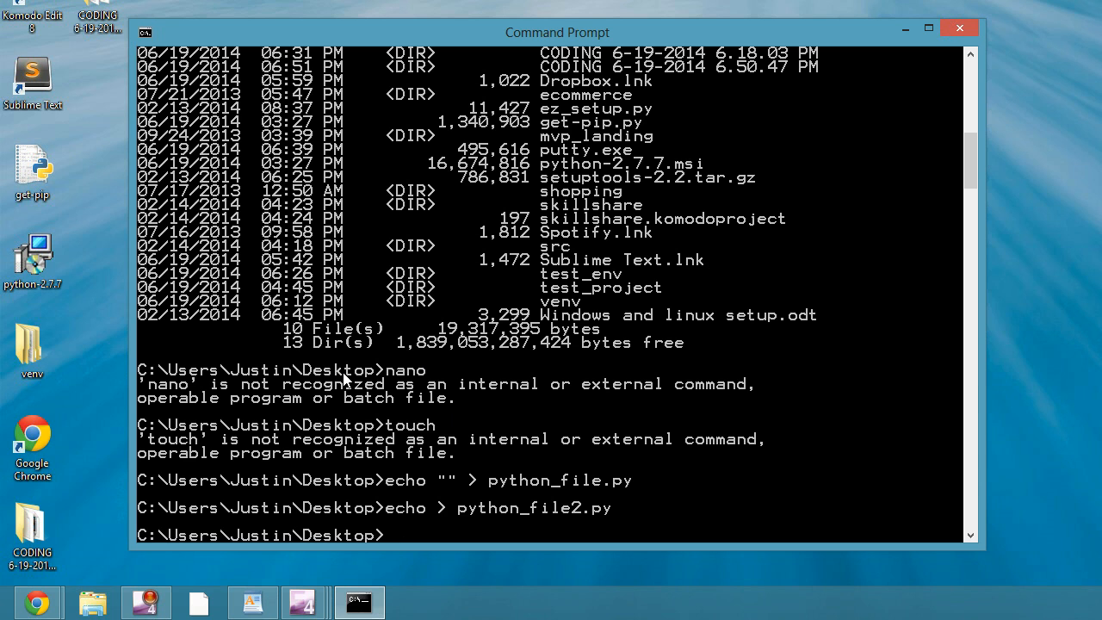
pyautogui.moveTo(352, 379)
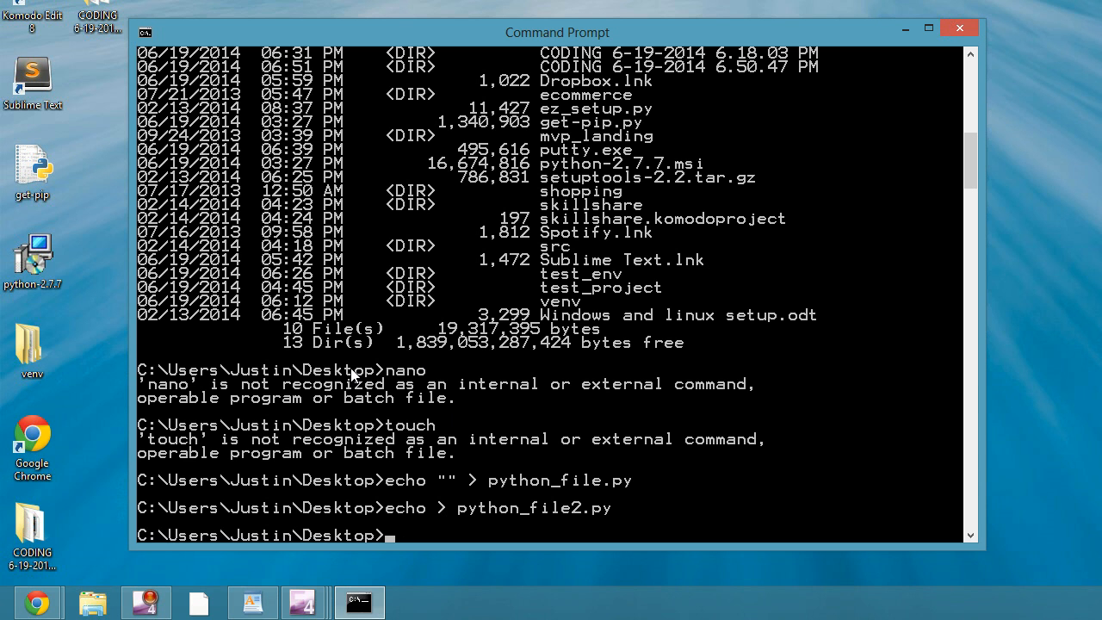
pyautogui.moveTo(358, 349)
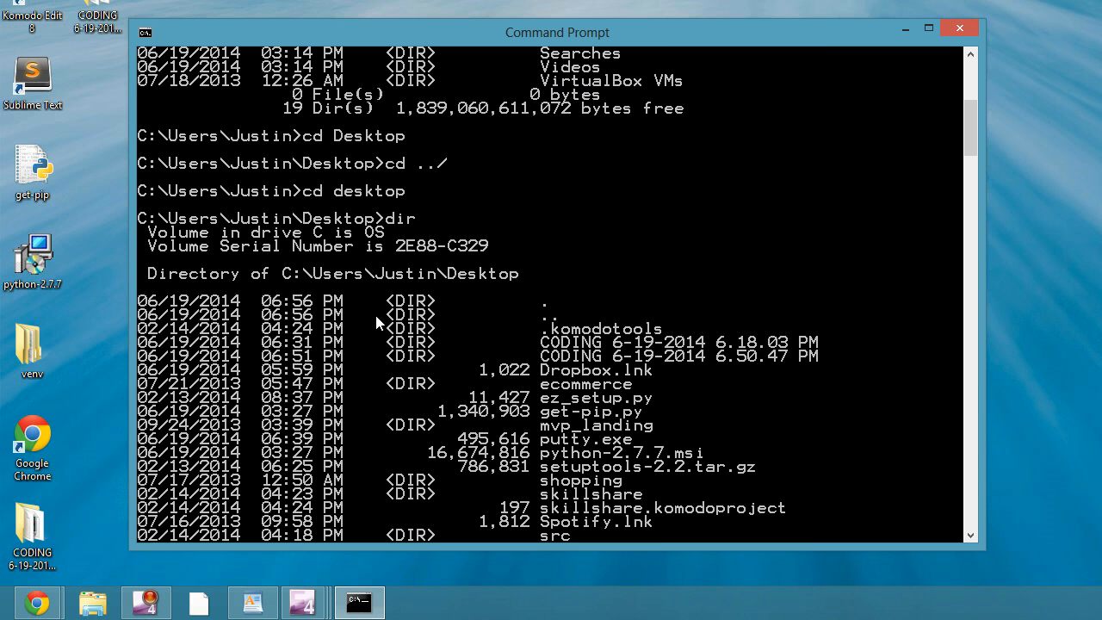
pyautogui.write('nano')
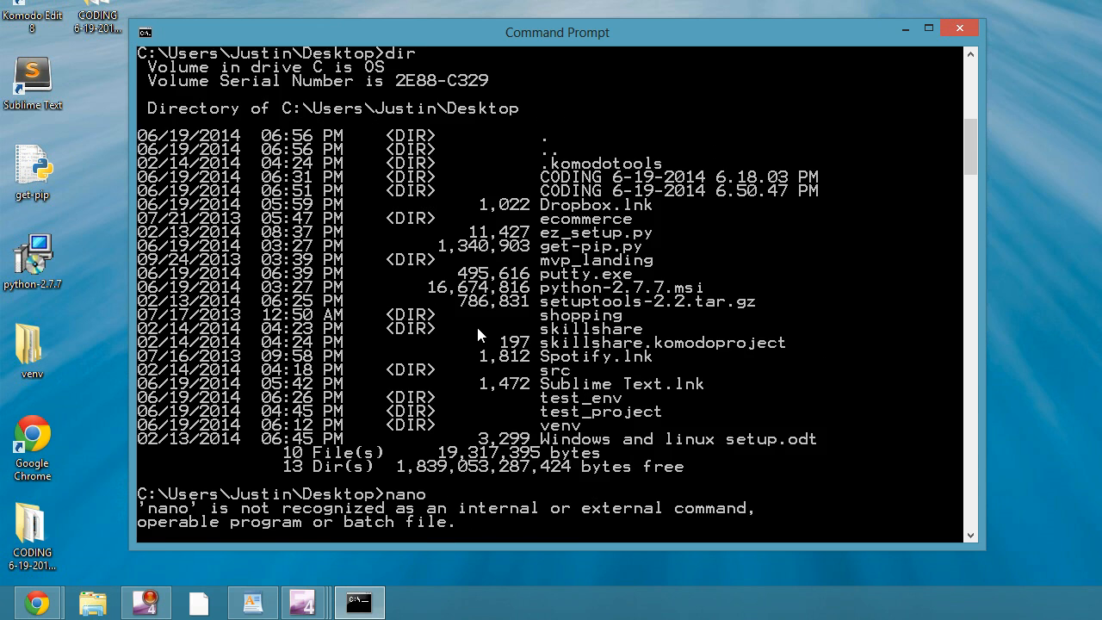